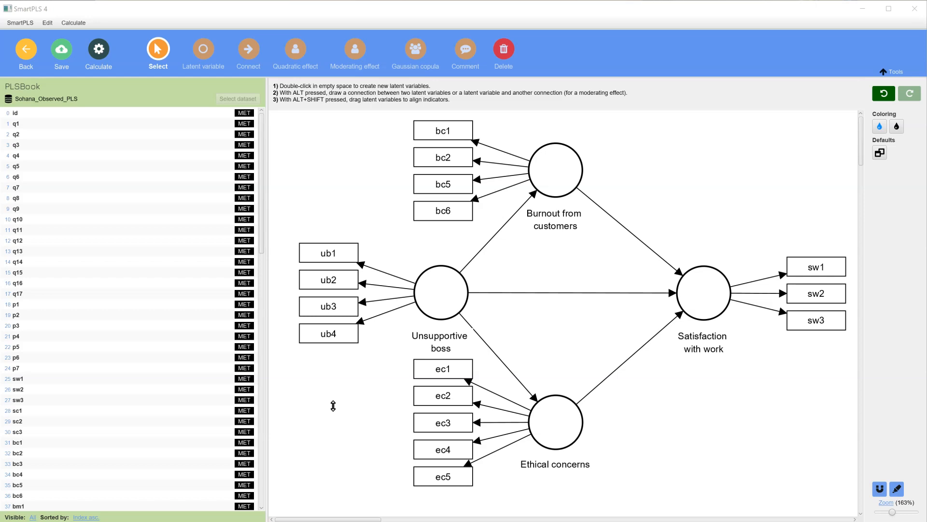
Open the burnout–satisfaction model and bring up the Calculate algorithm list
{"action": "double_click", "coordinate": [303, 150]}
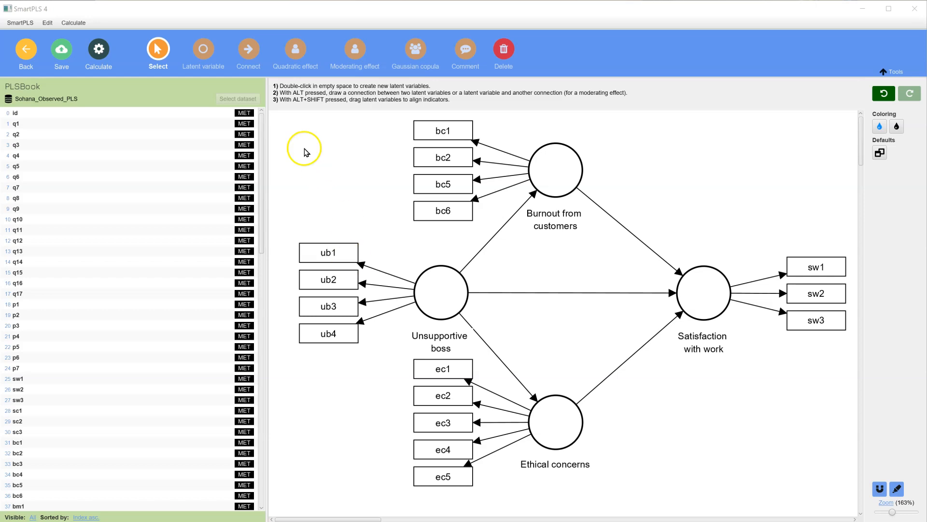
{"action": "left_click", "coordinate": [99, 50]}
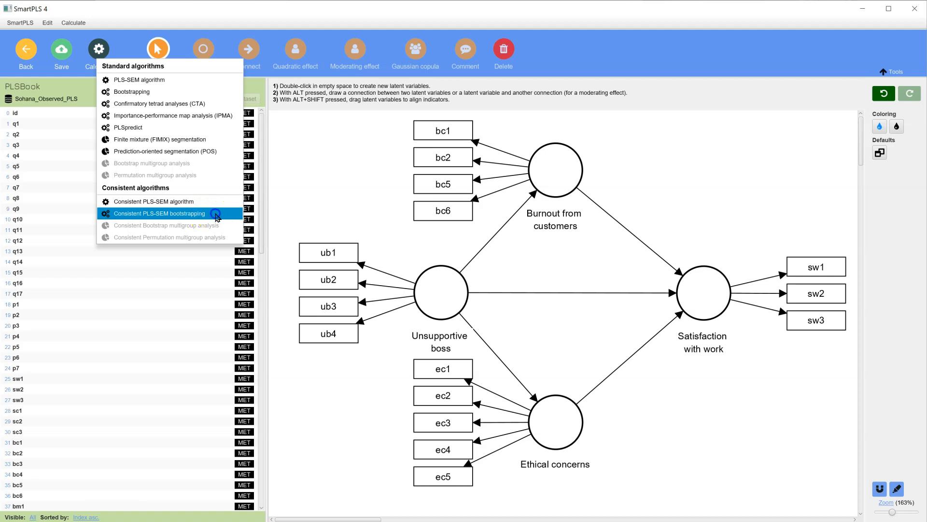
Select Consistent PLS-SEM bootstrapping and review its subsample and PLS weighting settings
{"action": "left_click", "coordinate": [159, 212]}
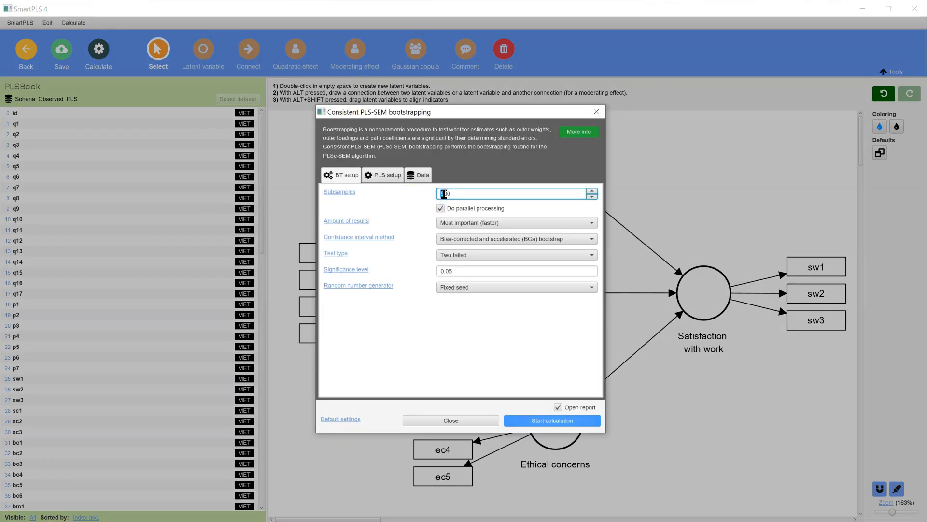
{"action": "left_click", "coordinate": [382, 175]}
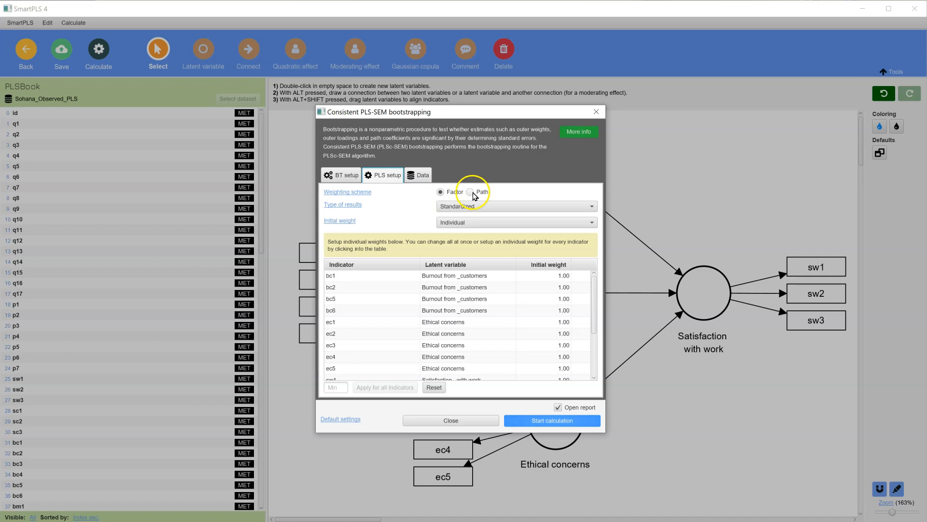
{"action": "left_click", "coordinate": [470, 191]}
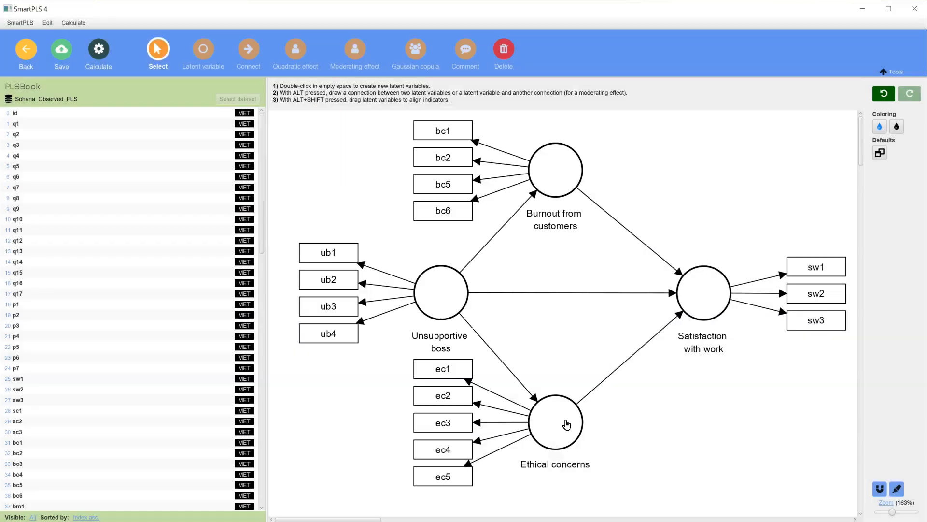
Run the calculation so the BTc results report opens with graphical output
{"action": "left_click", "coordinate": [99, 49]}
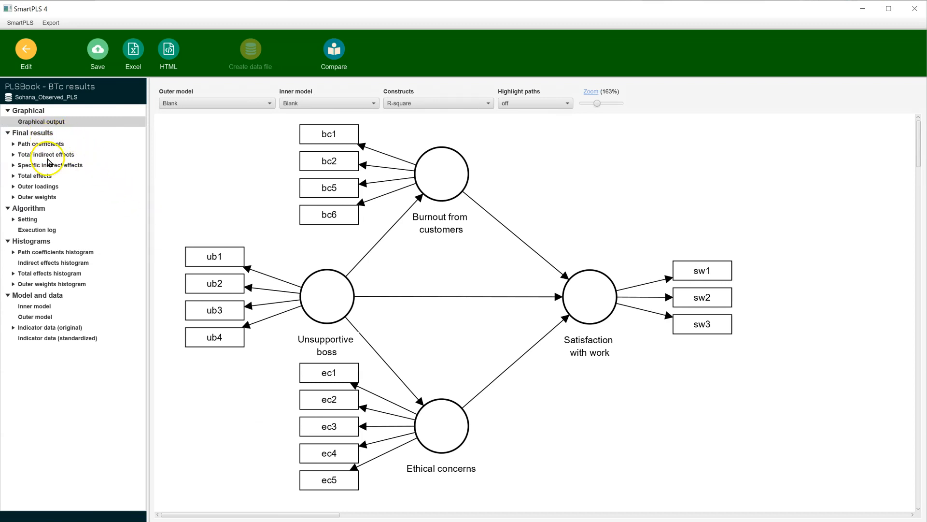
Show the specific indirect effects table with Mean, STDEV, T values and p values
{"action": "left_click", "coordinate": [44, 166]}
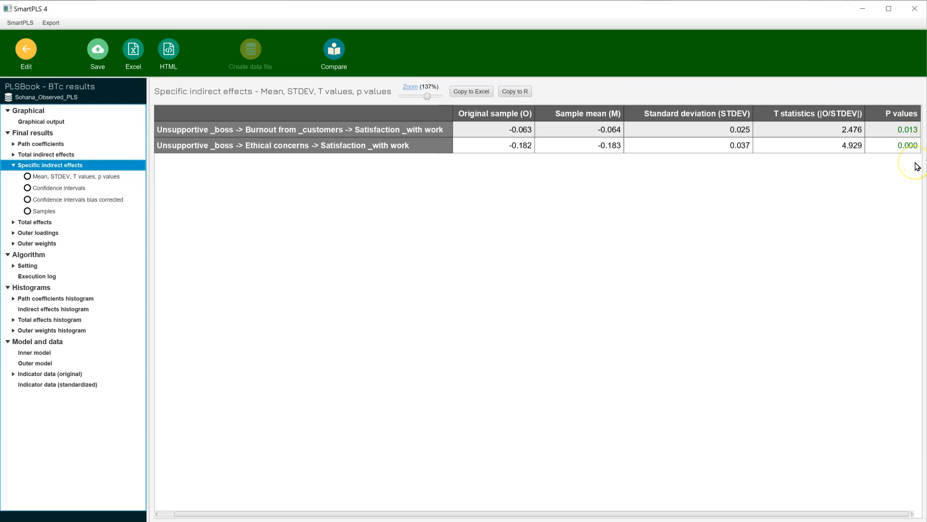
{"action": "mouse_move", "coordinate": [907, 222]}
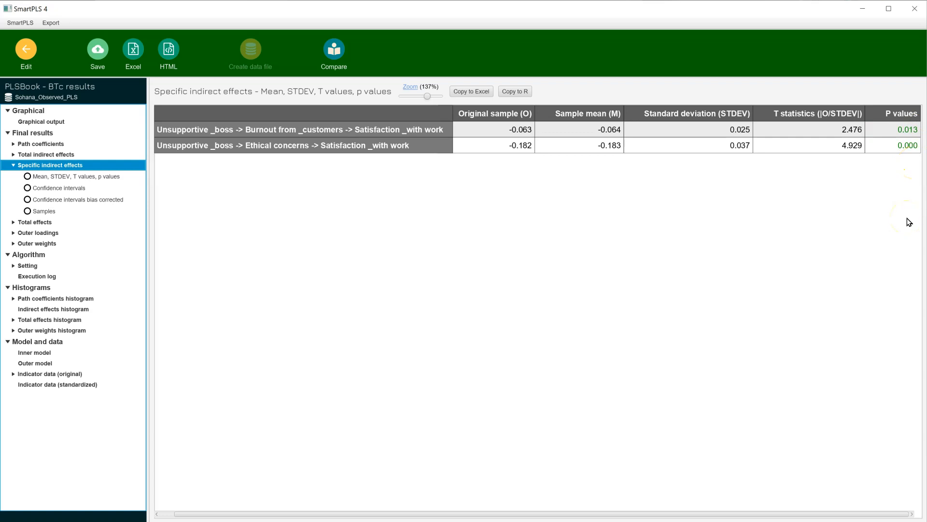